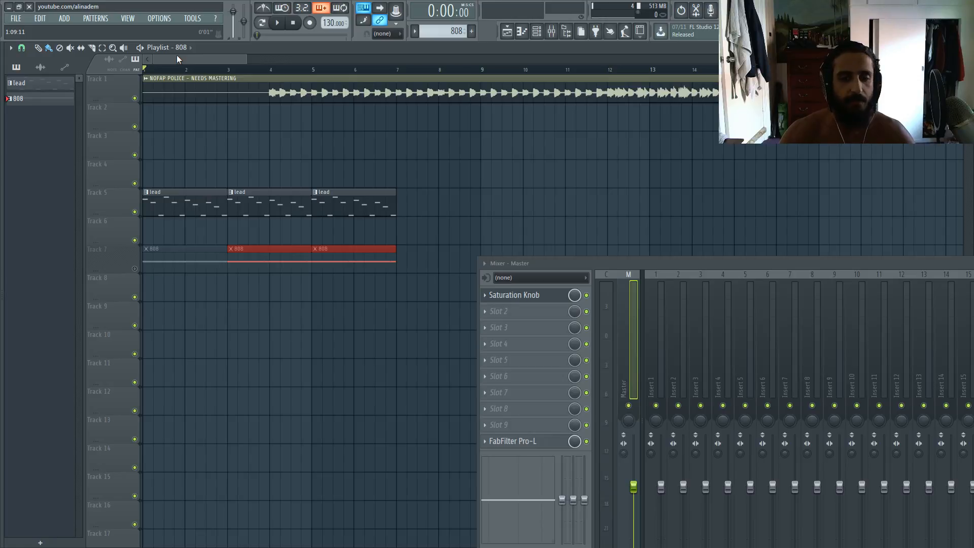
Bring up the Softube Saturation Knob from the master insert slot, showing Keep High mode
{"action": "left_click", "coordinate": [513, 294]}
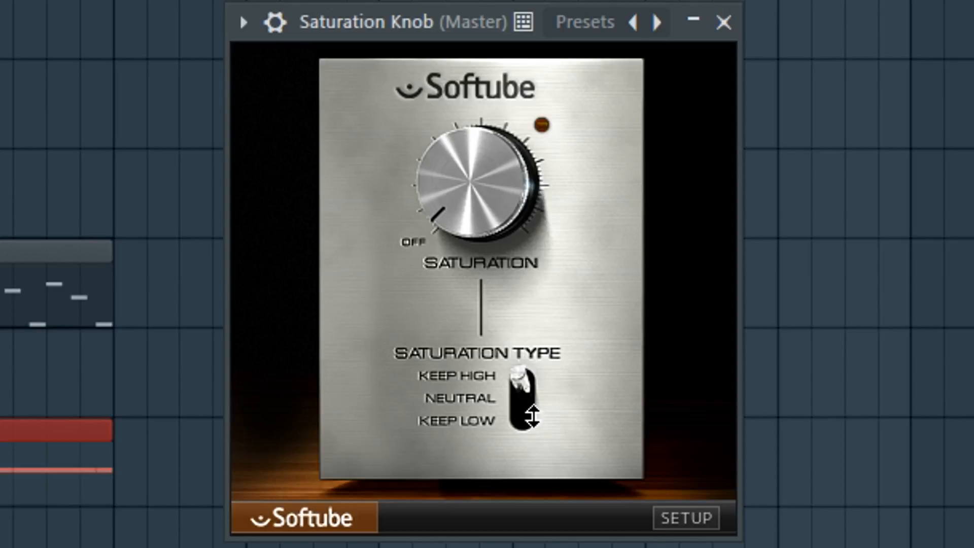
Review the Saturation Knob's SETUP options and cancel out without changing anything
{"action": "left_click", "coordinate": [684, 517]}
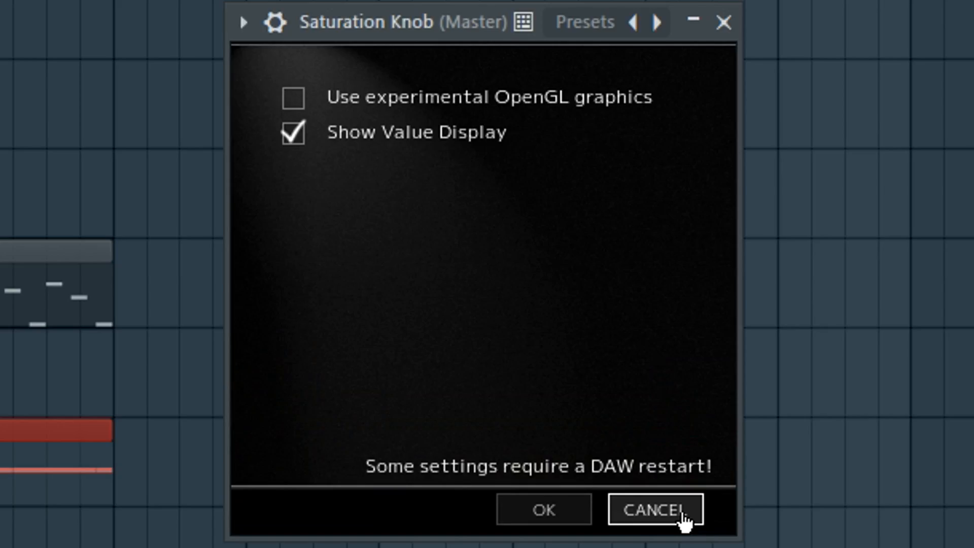
{"action": "mouse_move", "coordinate": [307, 189]}
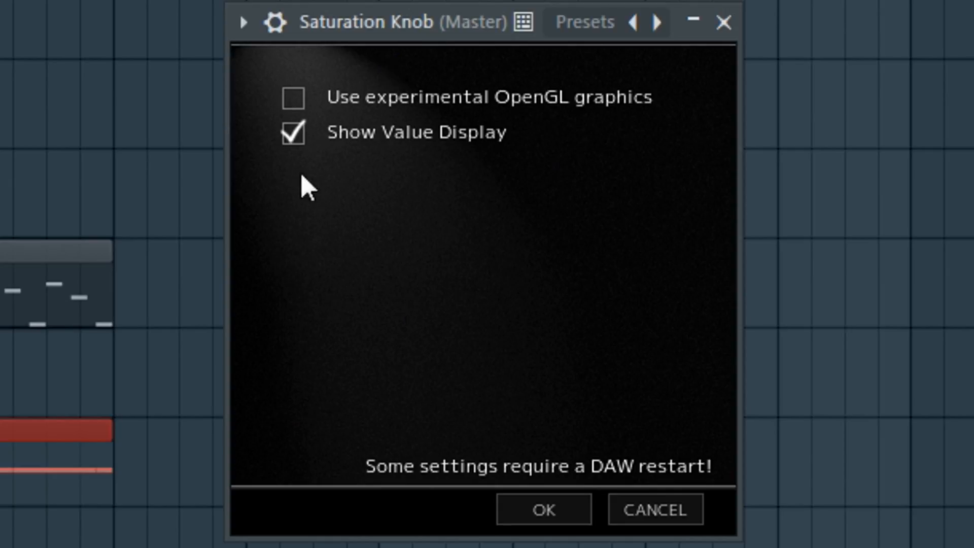
{"action": "mouse_move", "coordinate": [410, 108]}
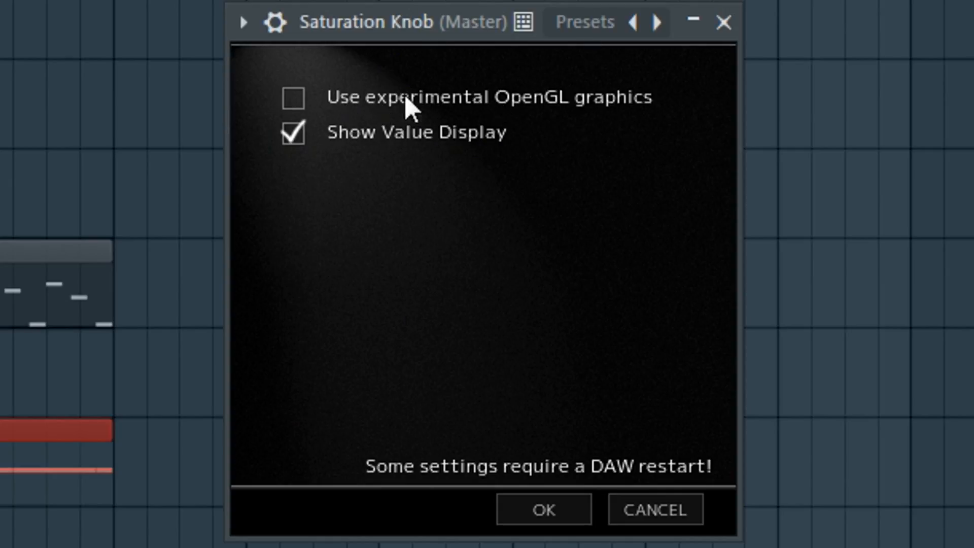
{"action": "mouse_move", "coordinate": [677, 504]}
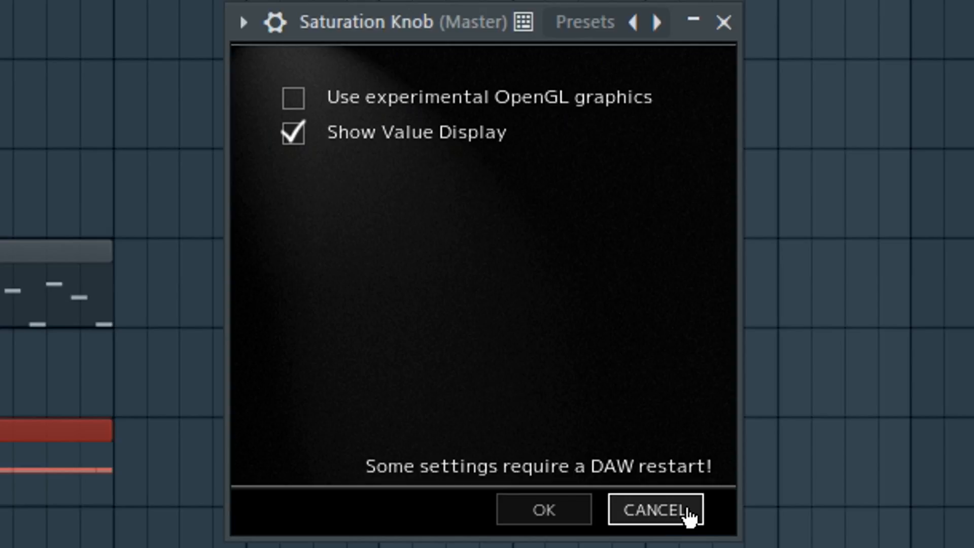
{"action": "mouse_move", "coordinate": [680, 519]}
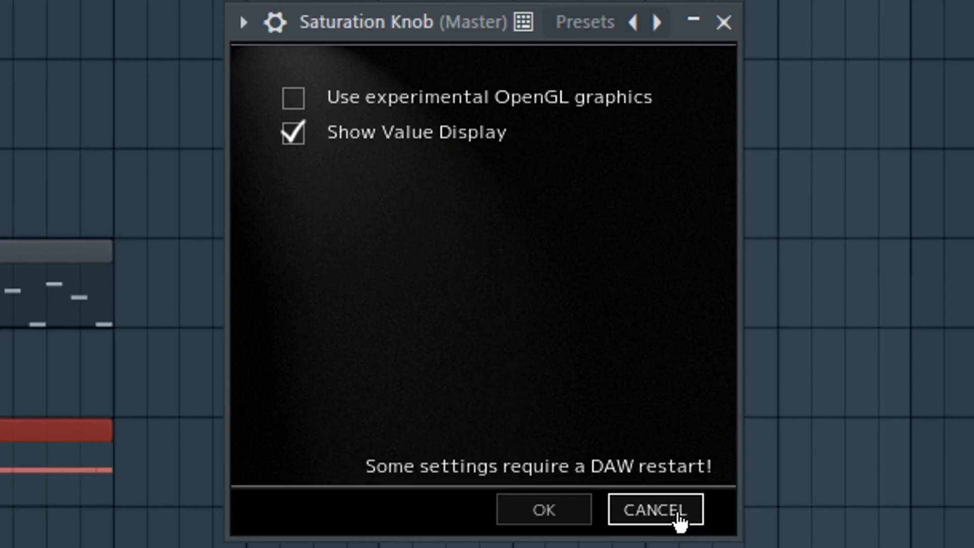
{"action": "mouse_move", "coordinate": [427, 192]}
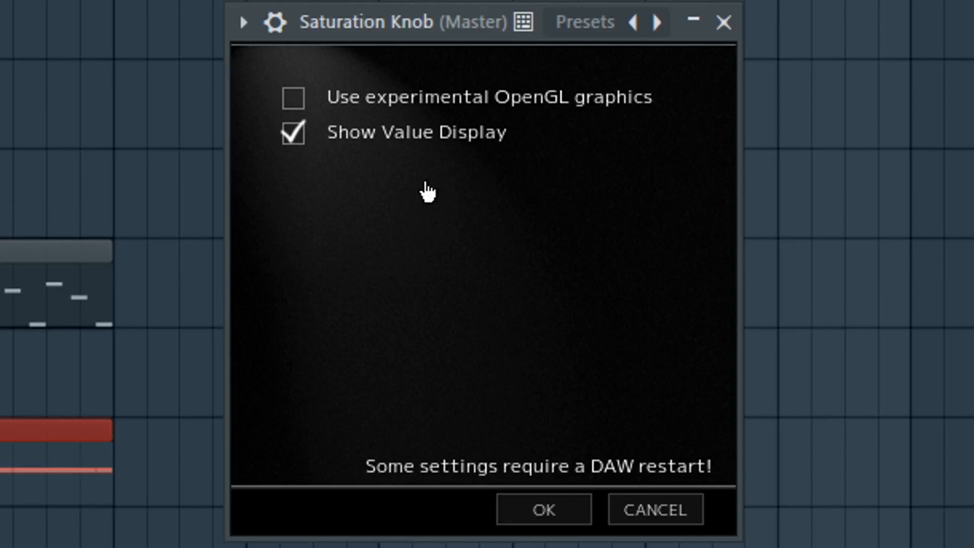
{"action": "left_click", "coordinate": [542, 510]}
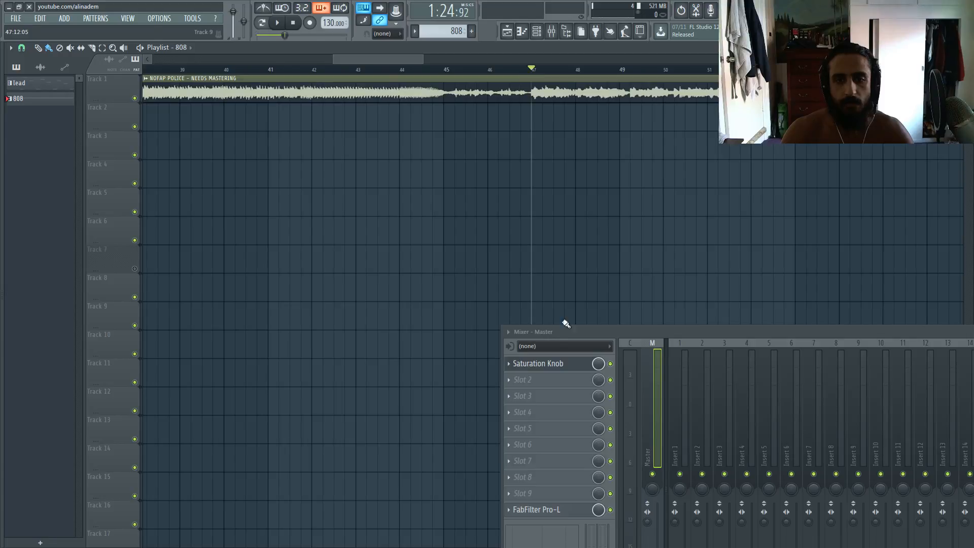
Reopen the Saturation Knob and set Neutral mode with saturation at 2.3
{"action": "left_click", "coordinate": [538, 363]}
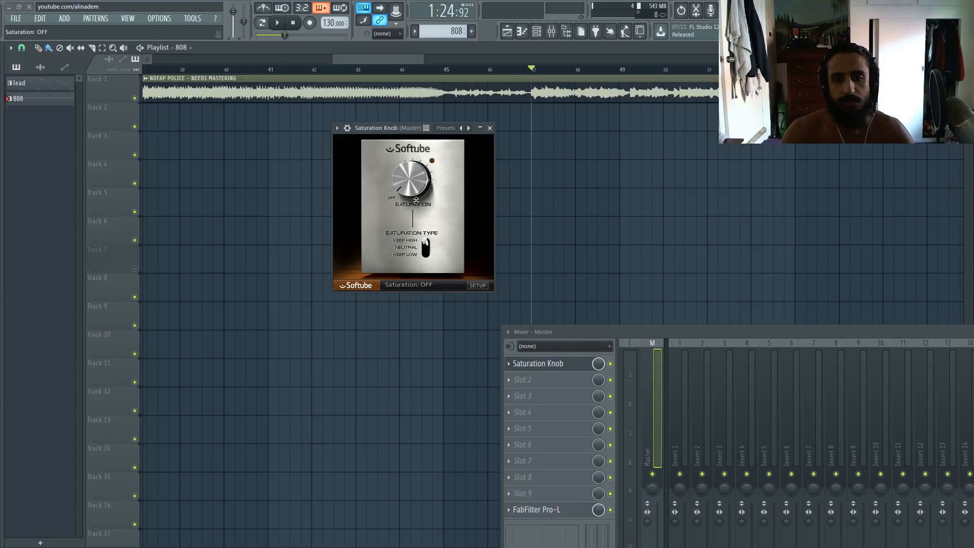
{"action": "left_click", "coordinate": [424, 248]}
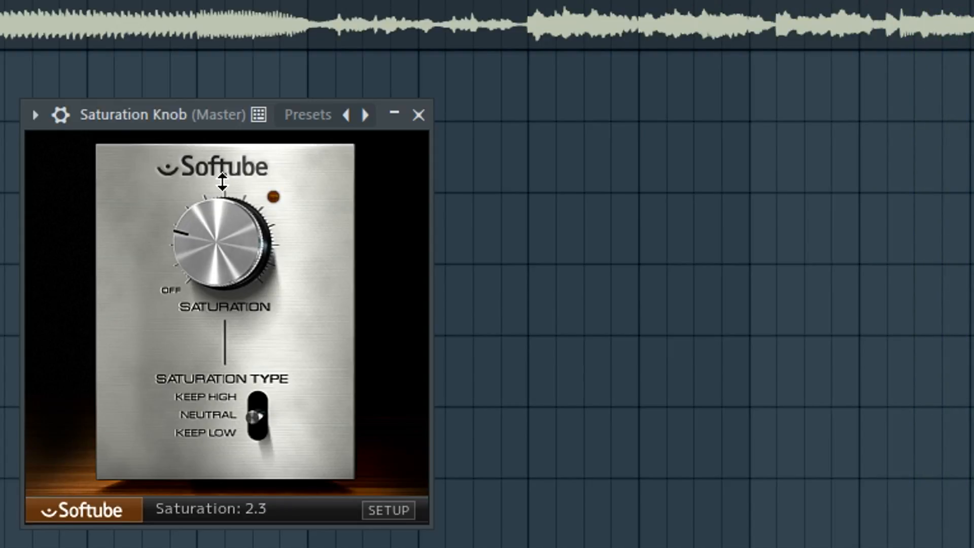
{"action": "mouse_move", "coordinate": [193, 122]}
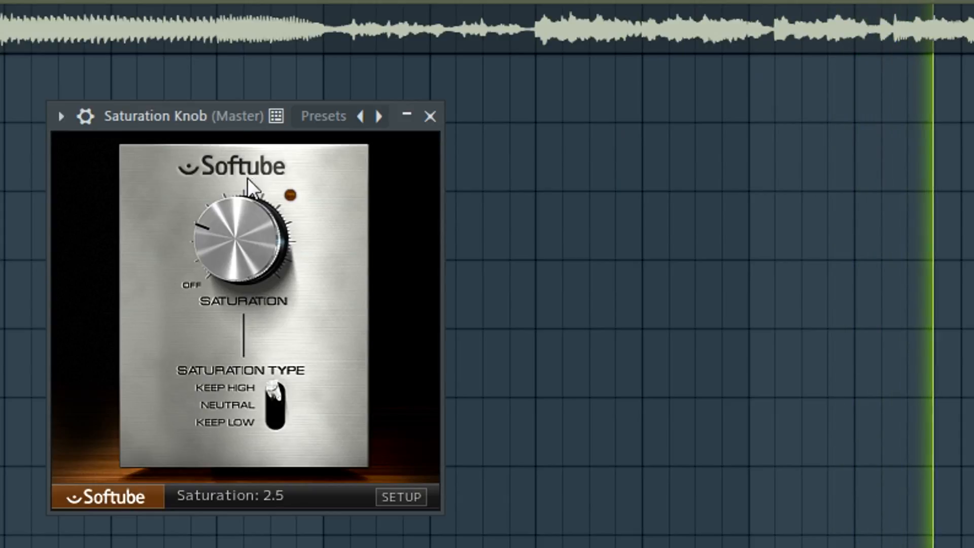
{"action": "mouse_move", "coordinate": [217, 128]}
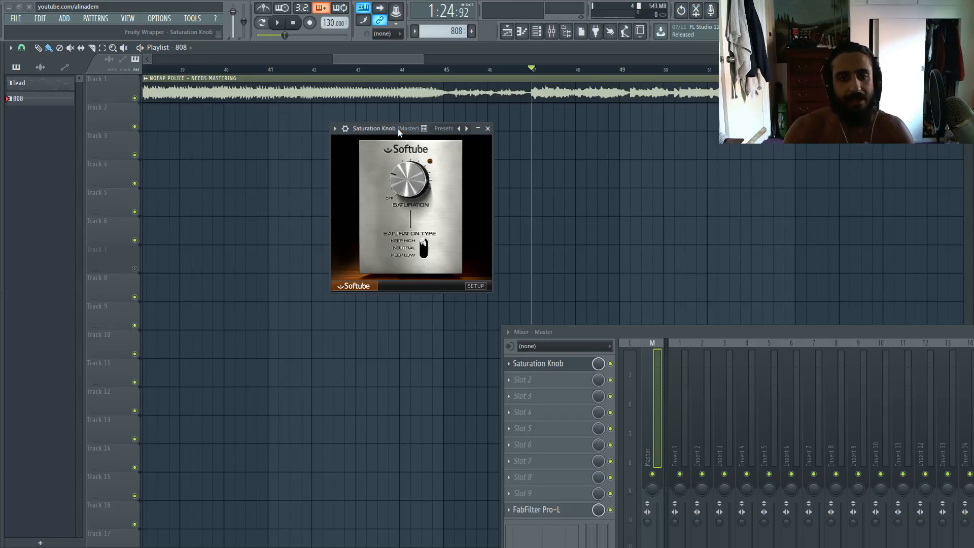
Turn the master's saturation up to about 5.0 in Keep High mode
{"action": "left_click_drag", "start_coordinate": [408, 177], "coordinate": [409, 155]}
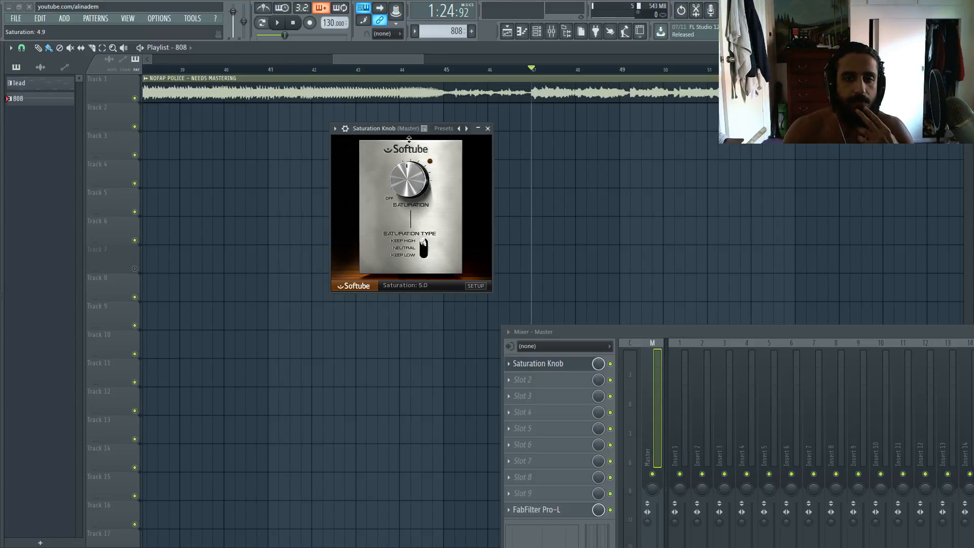
{"action": "left_click_drag", "start_coordinate": [409, 177], "coordinate": [409, 187]}
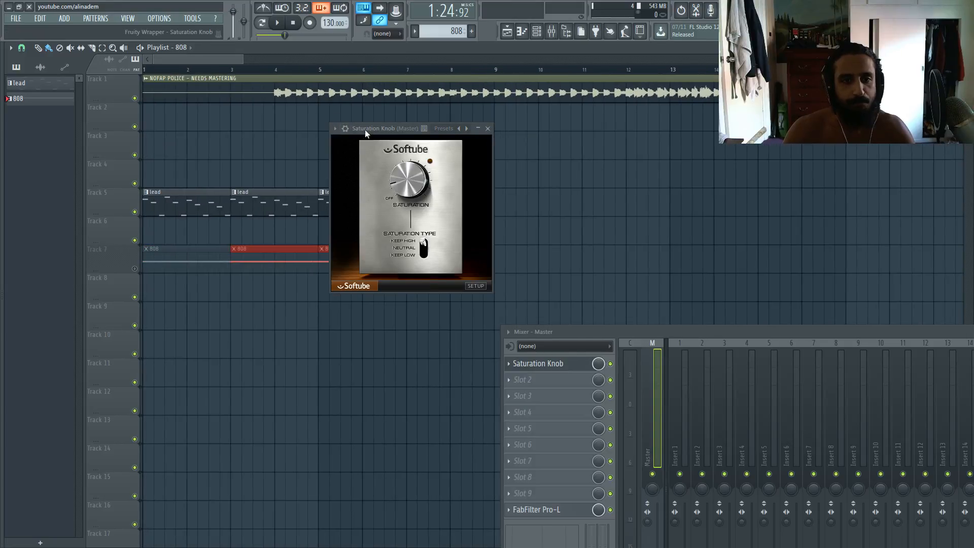
{"action": "left_click_drag", "start_coordinate": [385, 129], "coordinate": [525, 146]}
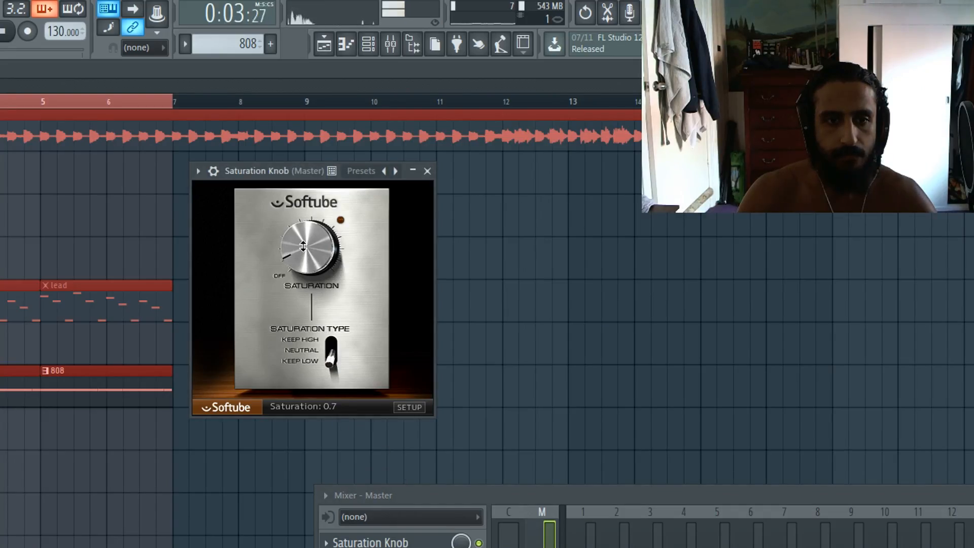
Raise saturation to about 2.1 in Keep Low mode during playback, then stop the song
{"action": "left_click_drag", "start_coordinate": [303, 245], "coordinate": [302, 205]}
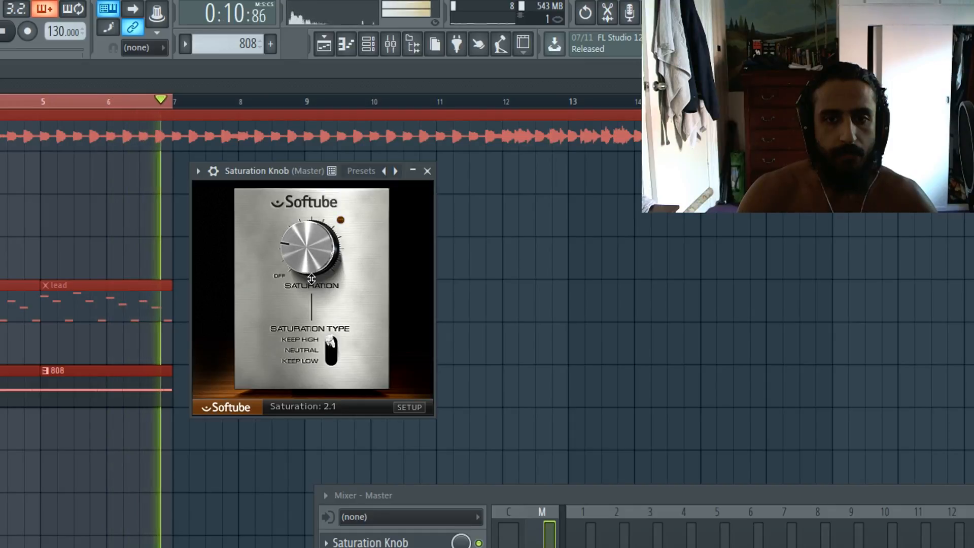
{"action": "key", "text": "Space"}
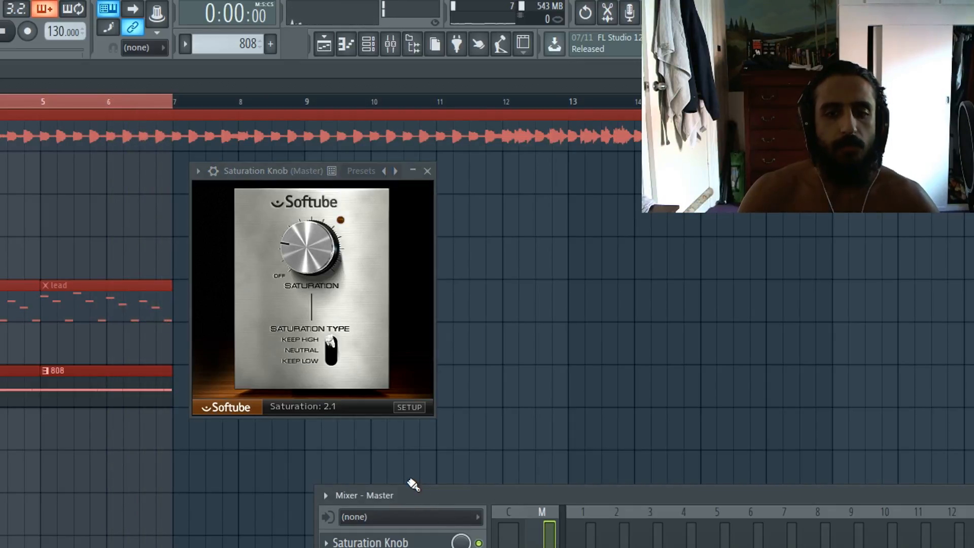